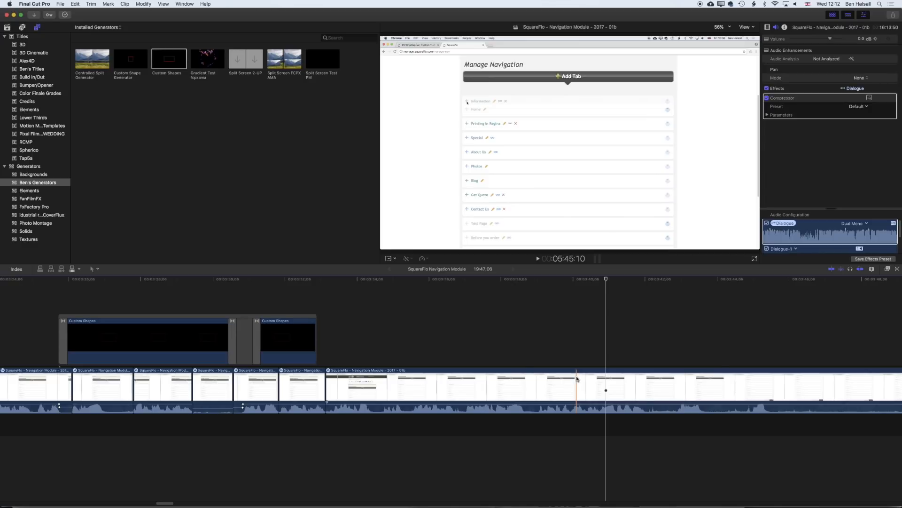
- Lower the breath range in the voice clip to -25 dB, then clear the selection
left_click(509, 385)
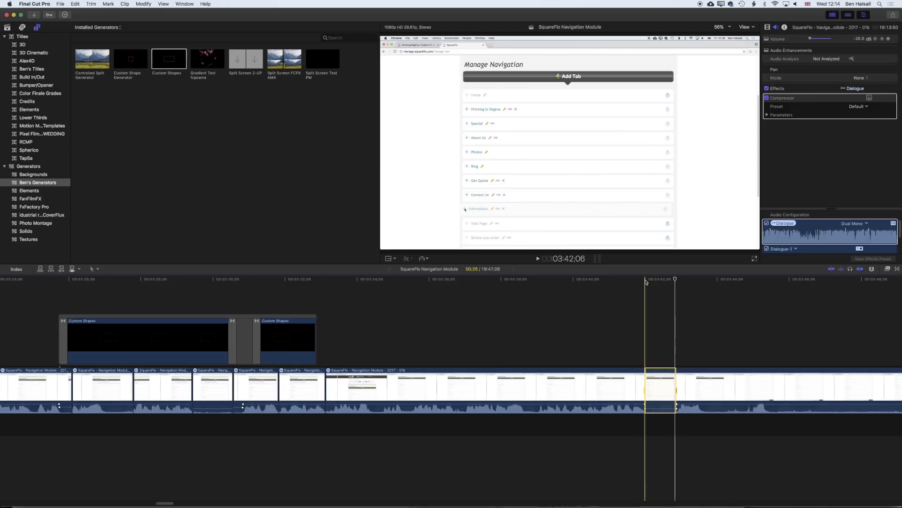
key("shift+cmd+a")
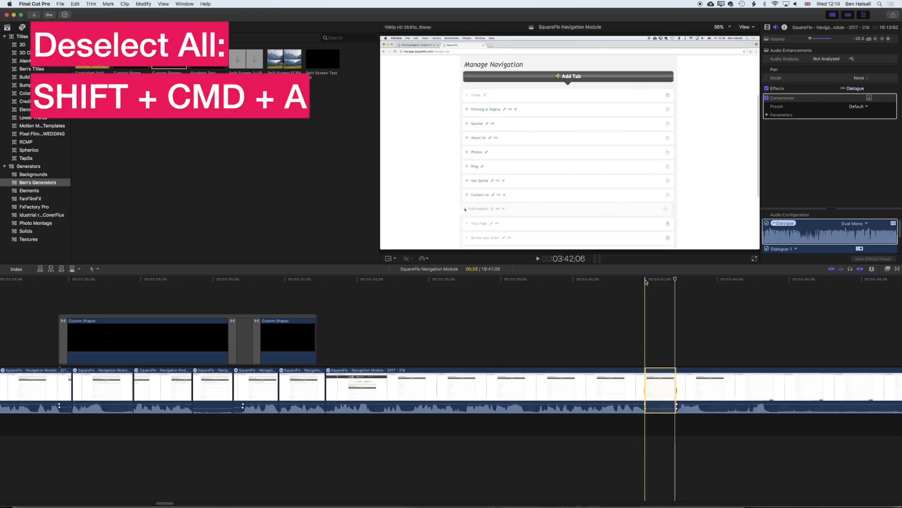
- Deselect all with Shift+Cmd+A and check the lowered breath in the zoomed timeline
key("shift+cmd+a")
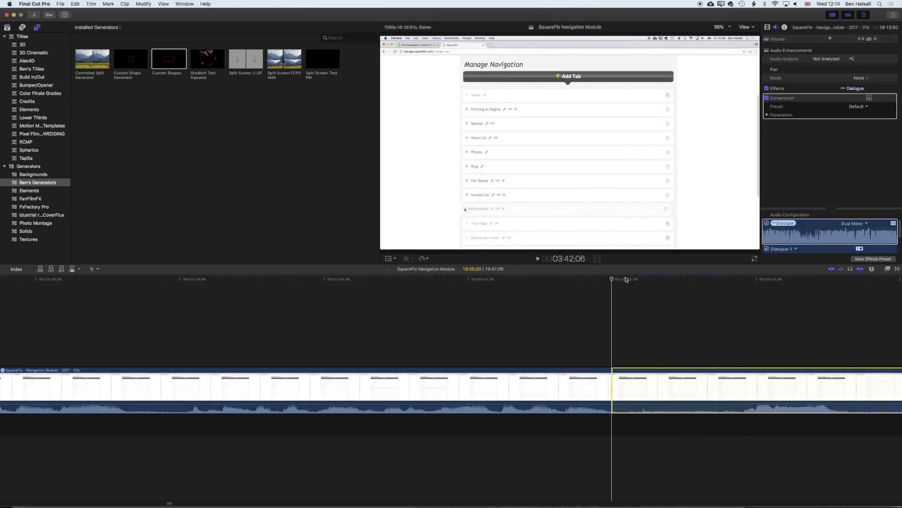
left_click(537, 258)
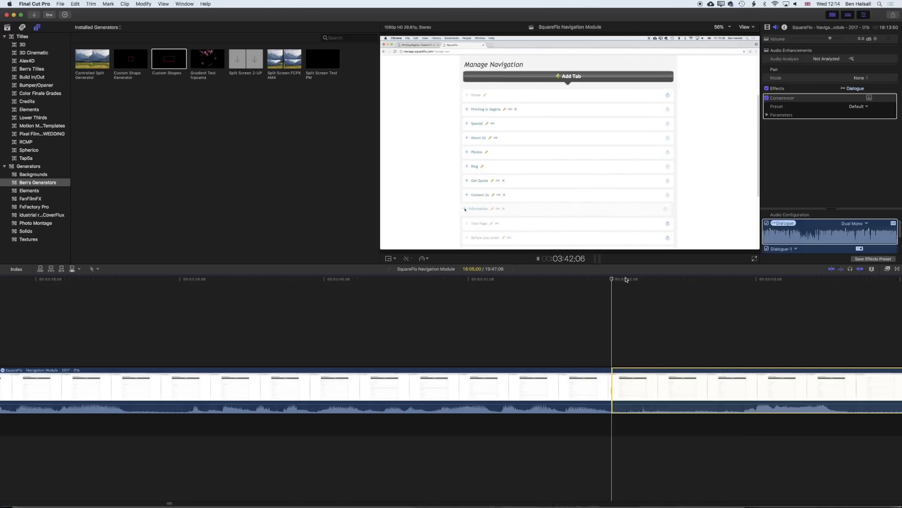